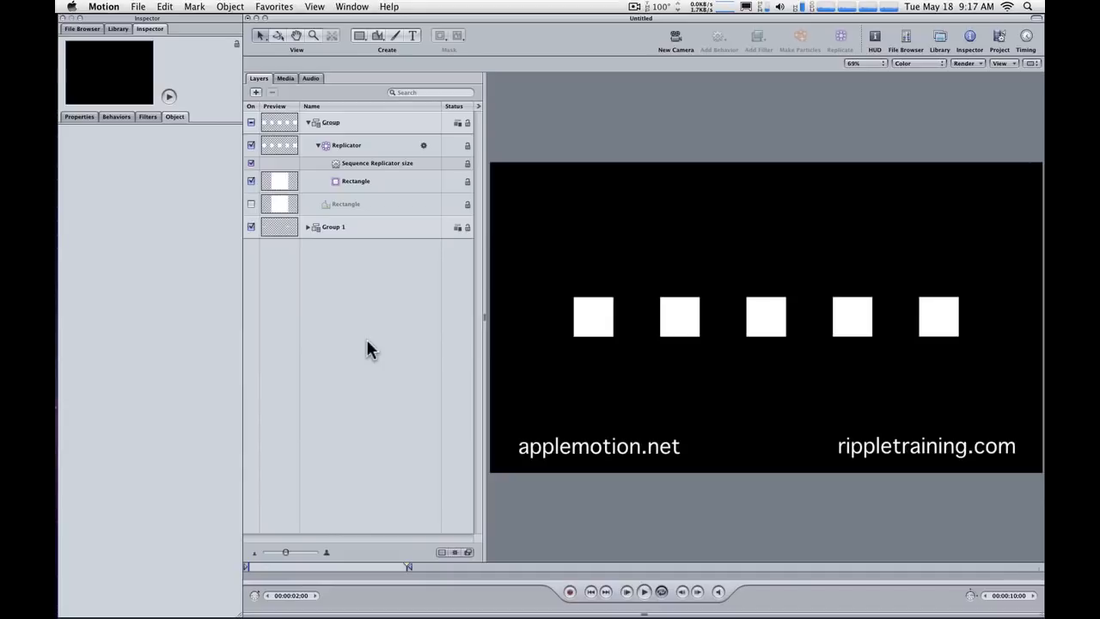
mouse_move(361, 348)
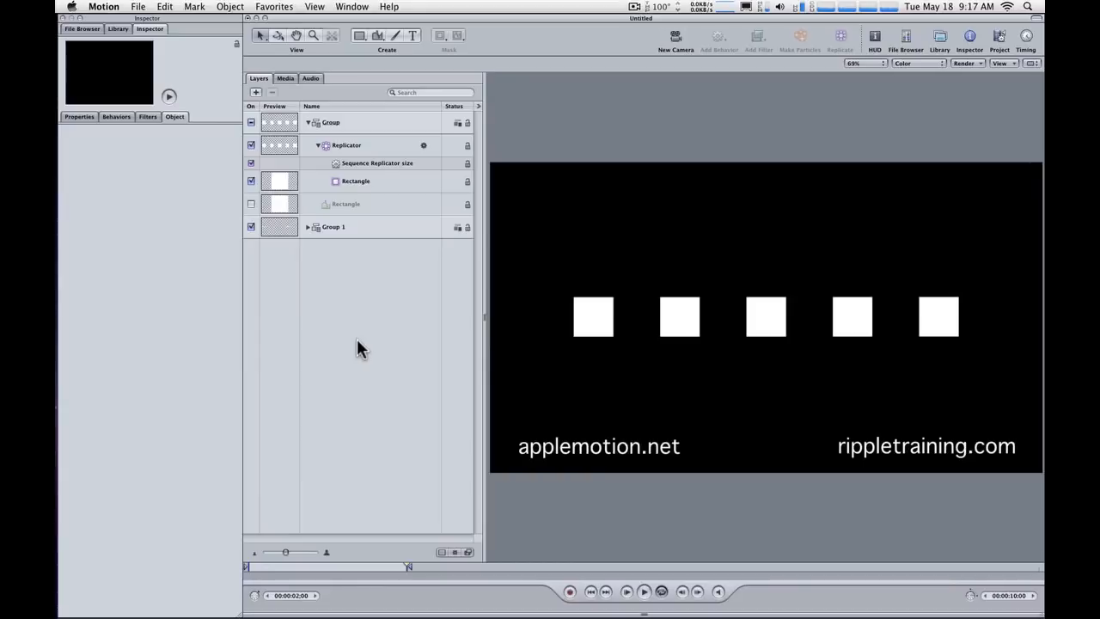
mouse_move(382, 434)
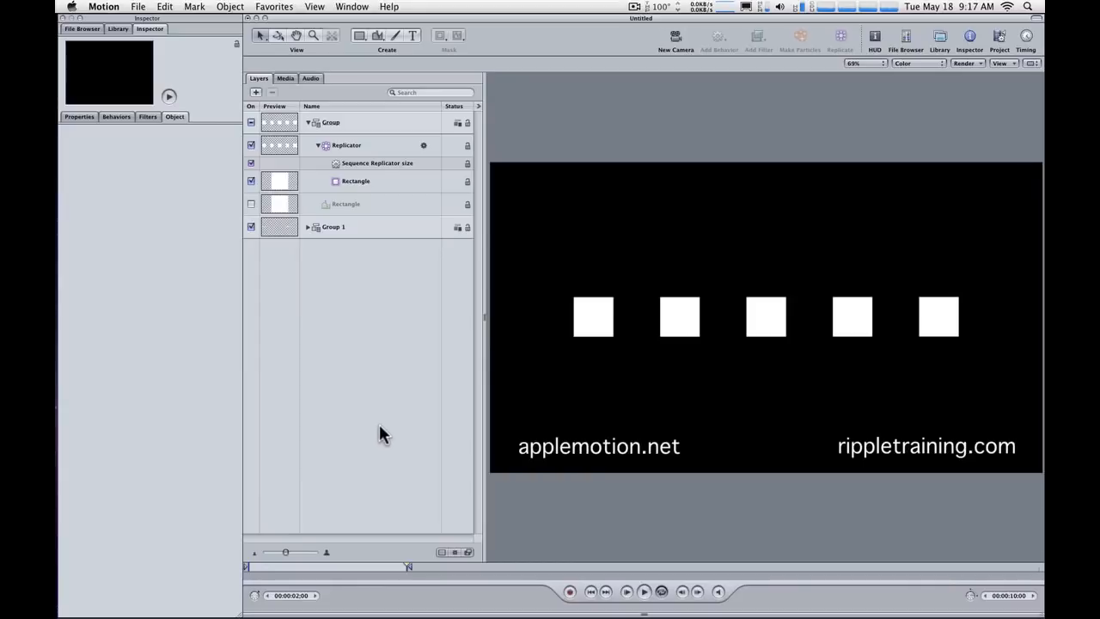
Preview the squares scaling on, then select the Replicator layer to view its settings
click(644, 591)
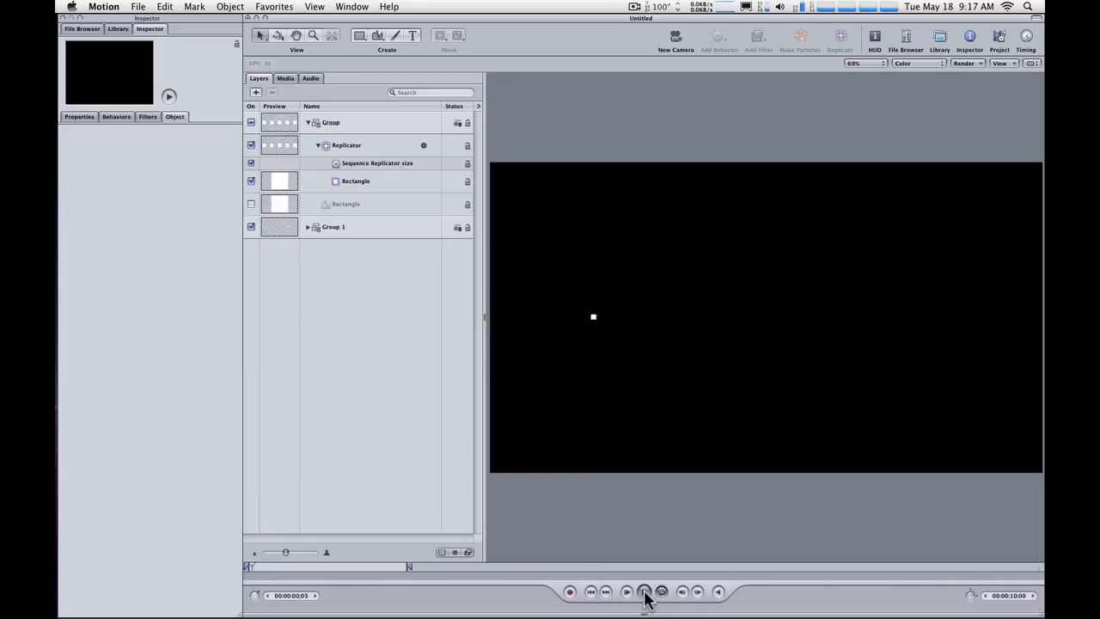
click(644, 591)
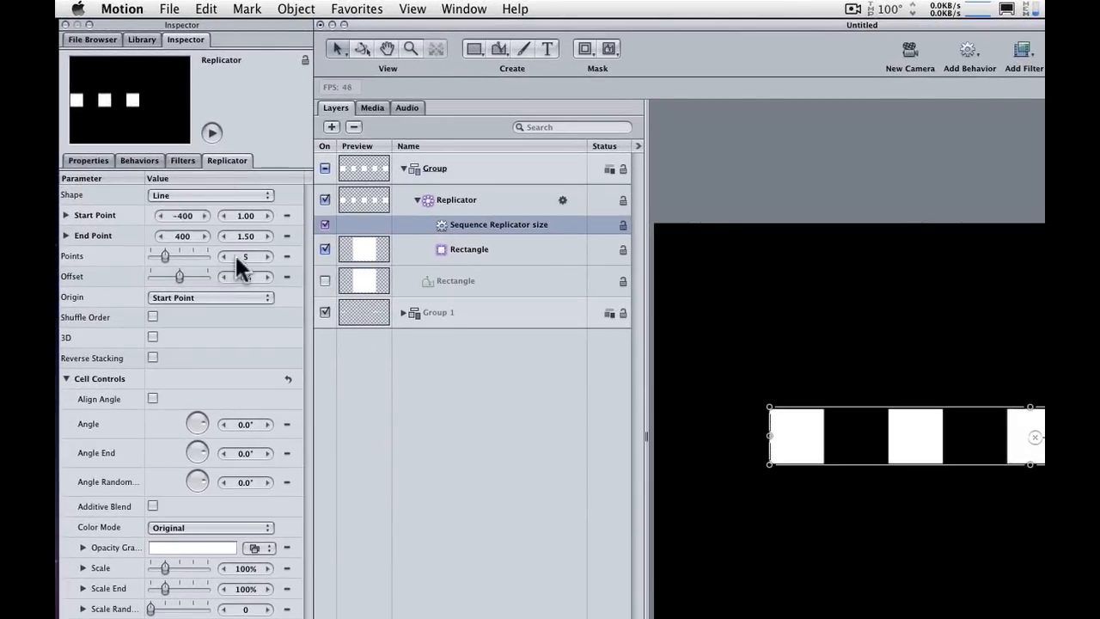
click(139, 160)
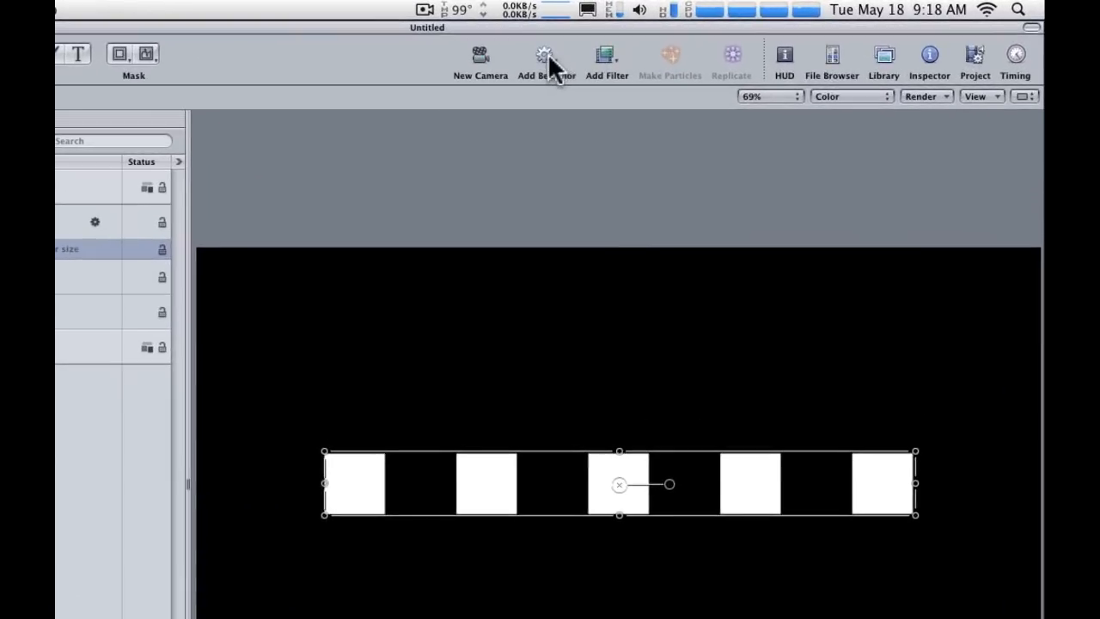
Add another Sequence Replicator behavior and rename it 'Sequence Replicator freeze opacity'
click(545, 60)
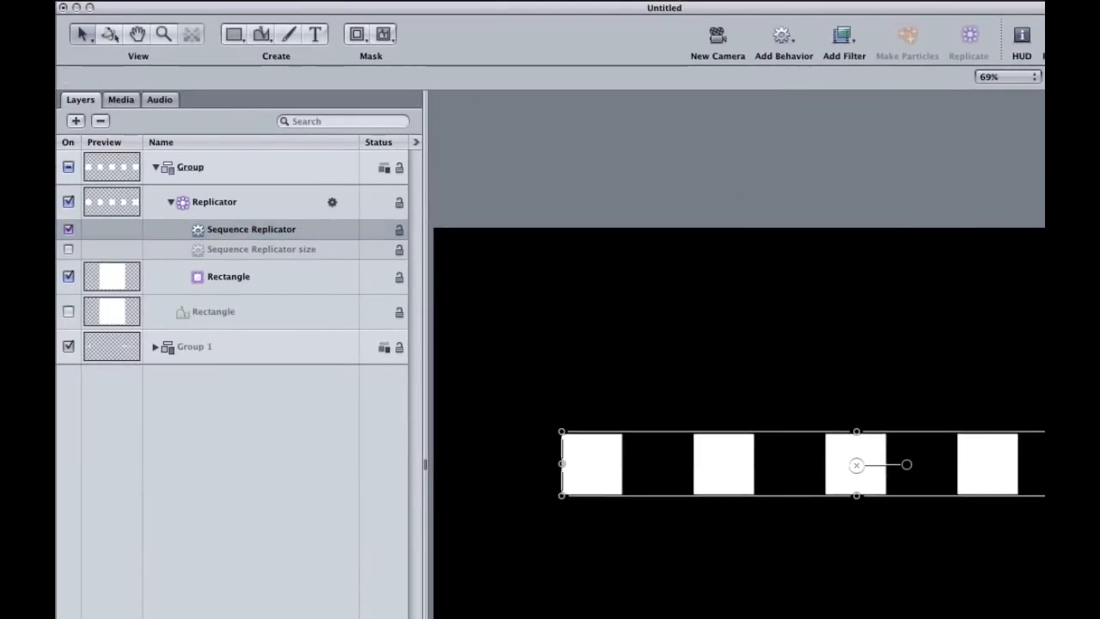
double_click(251, 229)
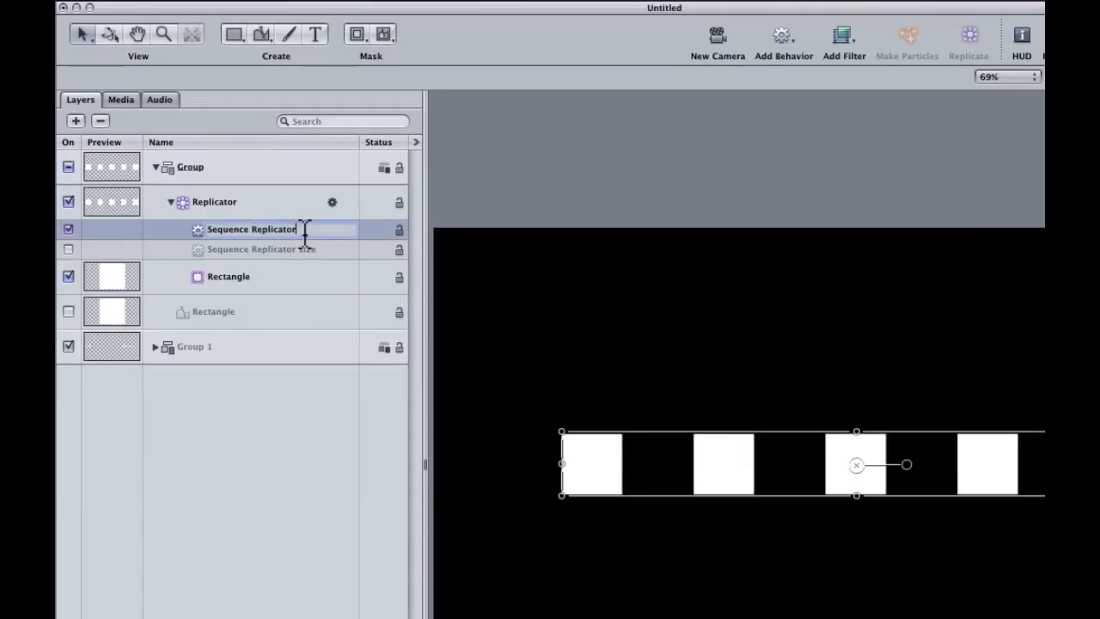
text(fr)
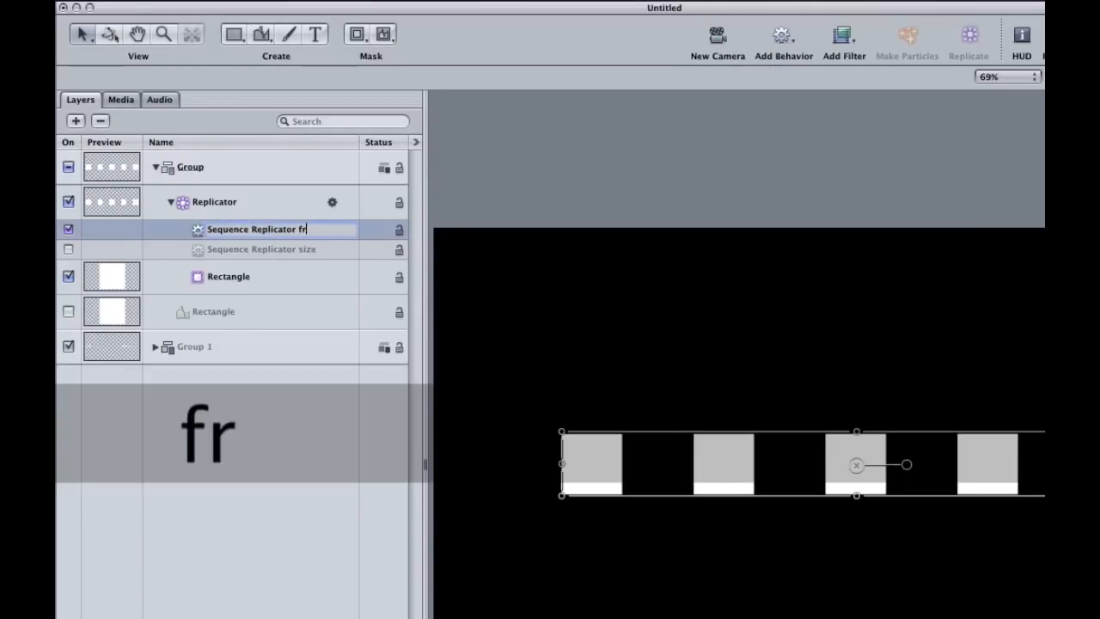
text(eeze opa)
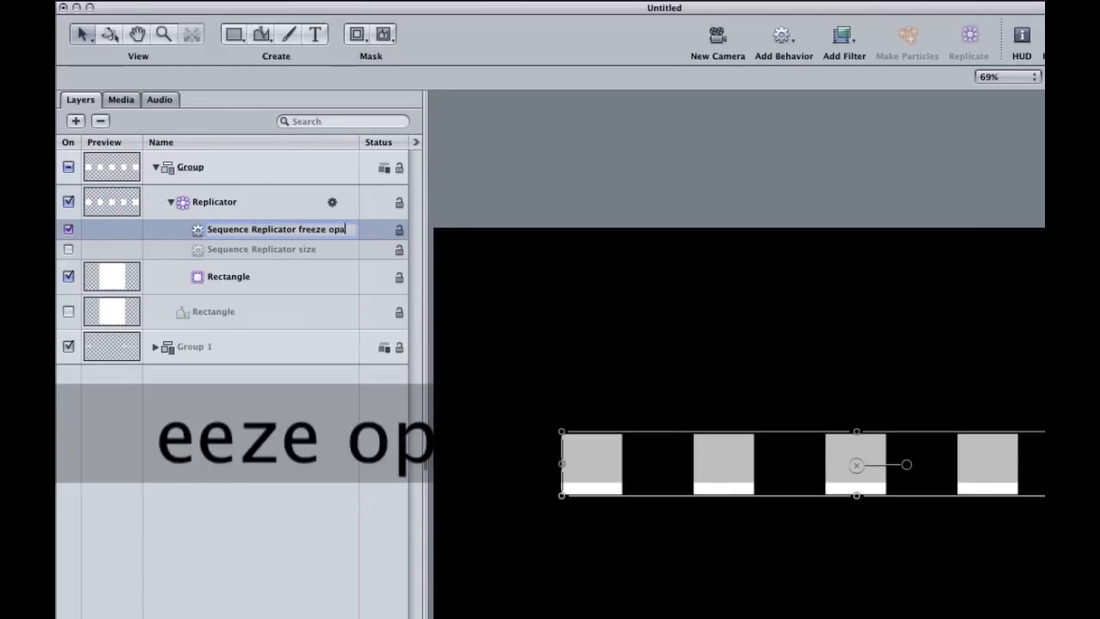
key(Return)
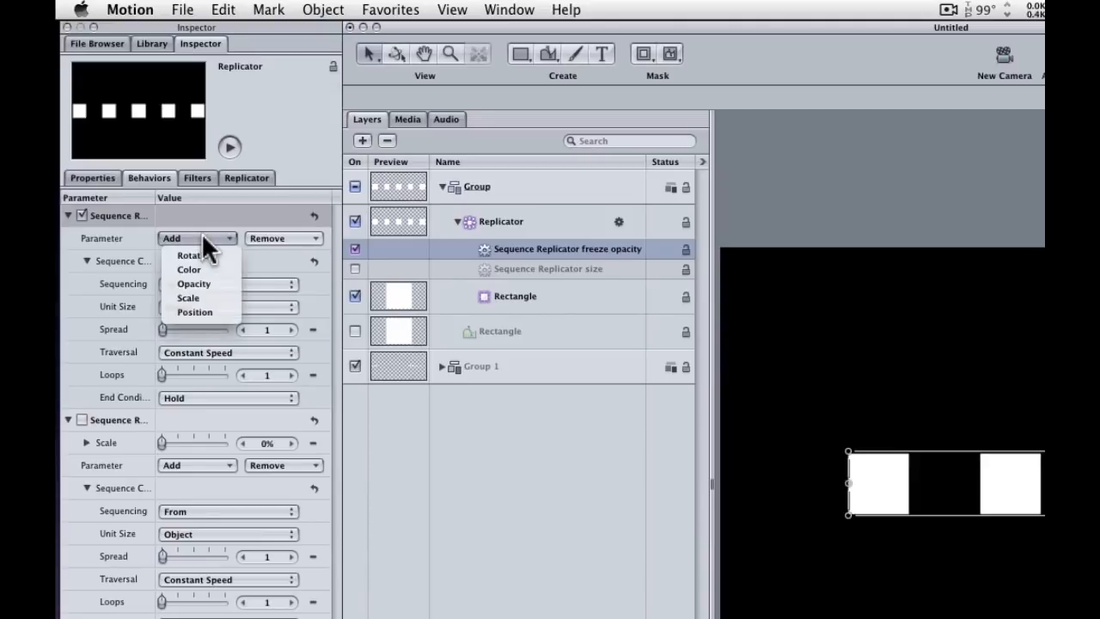
mouse_move(213, 301)
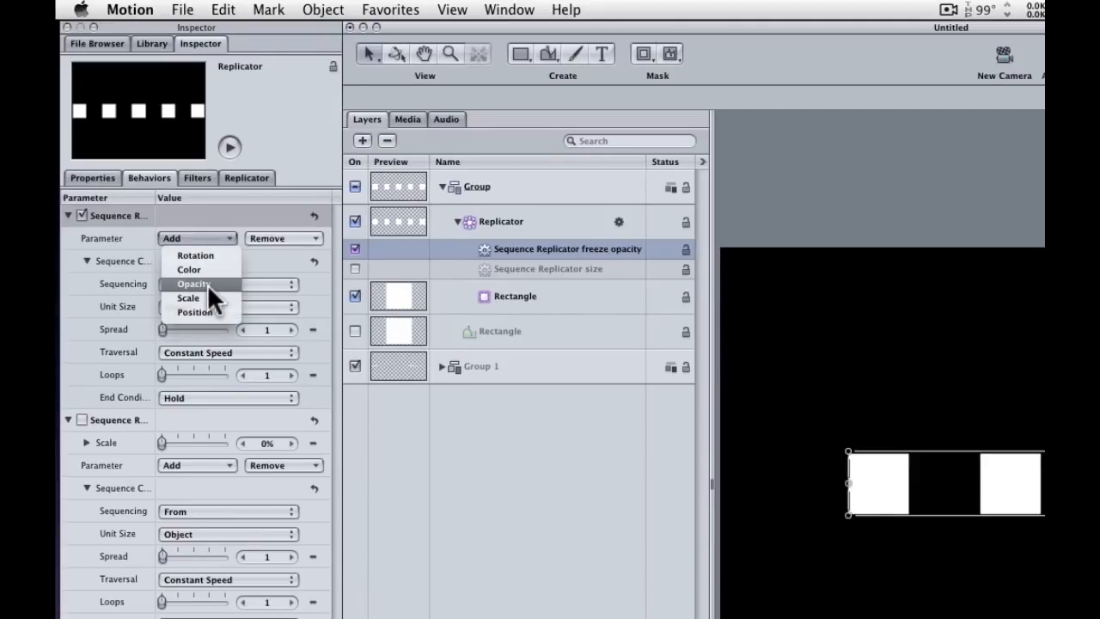
Add Opacity to the freeze-opacity sequence at 0%, and preview the squares fading out
click(193, 283)
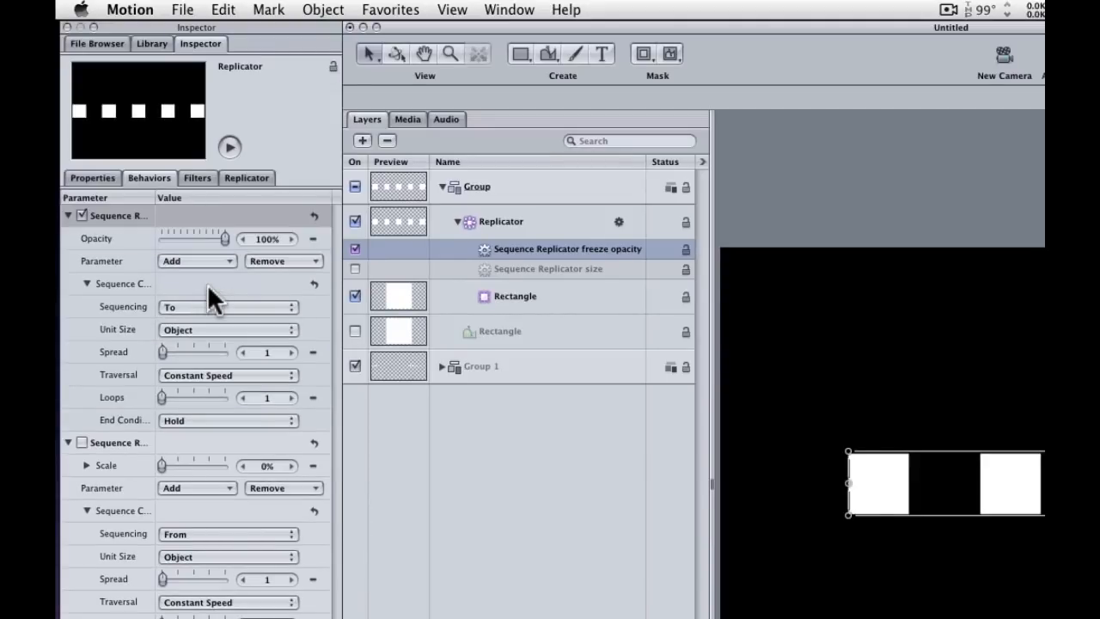
drag(219, 238, 163, 238)
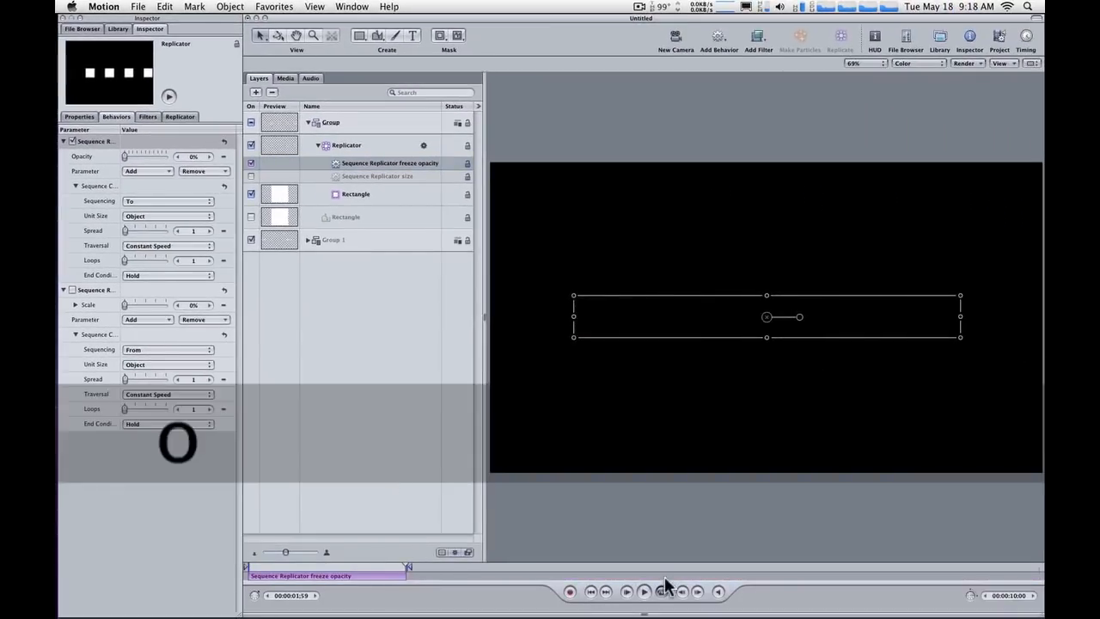
click(643, 591)
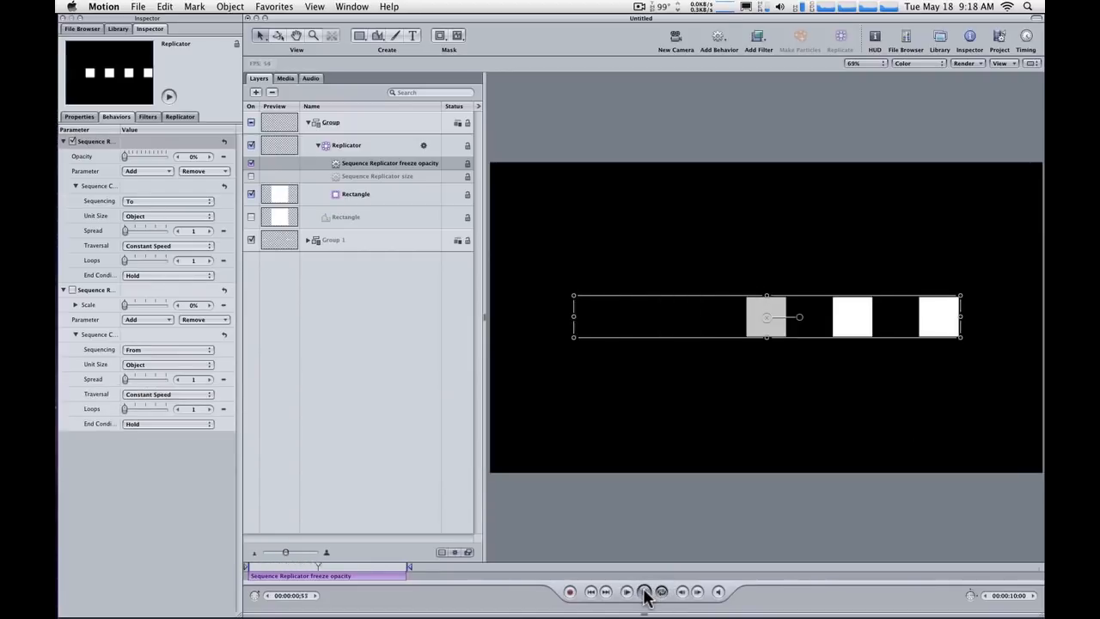
click(644, 592)
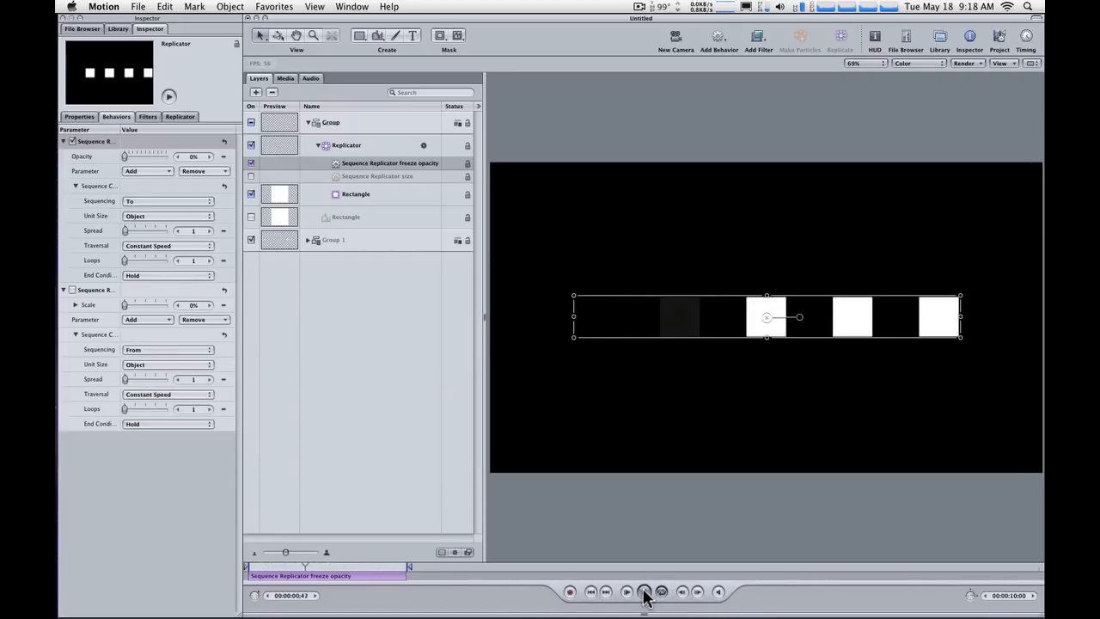
click(644, 591)
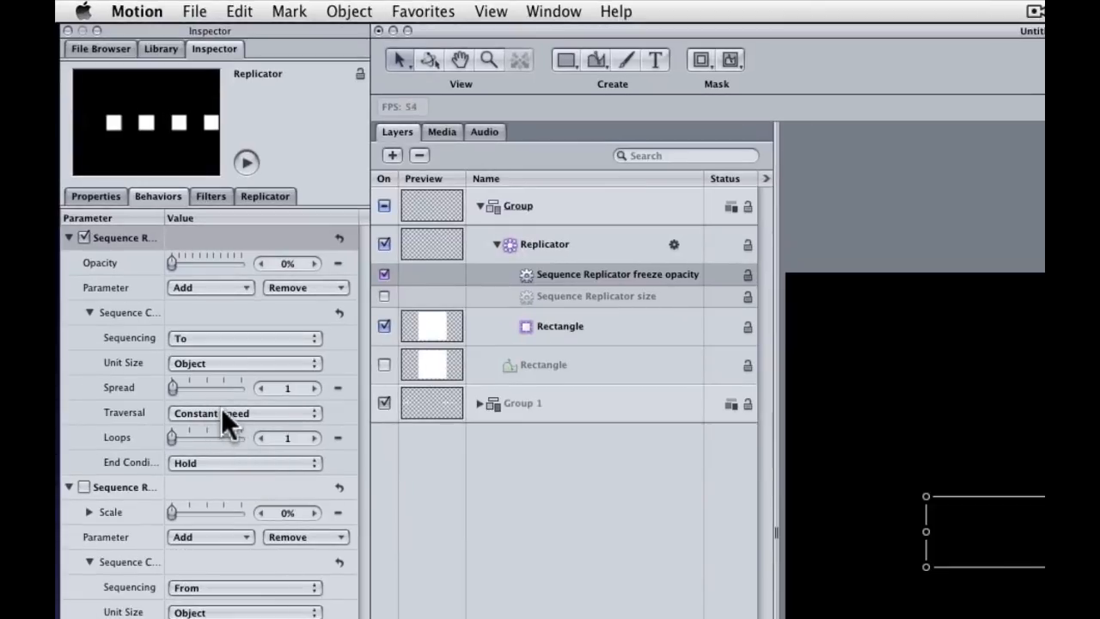
Switch the freeze-opacity sequence's Traversal to Custom, exposing Location at 0%
click(245, 413)
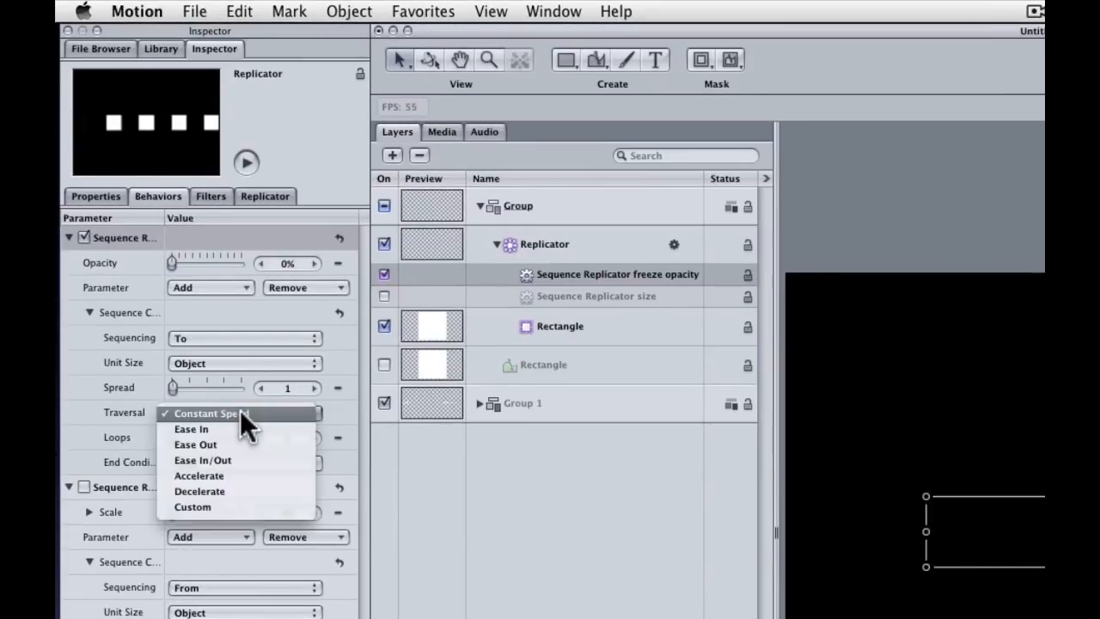
mouse_move(240, 507)
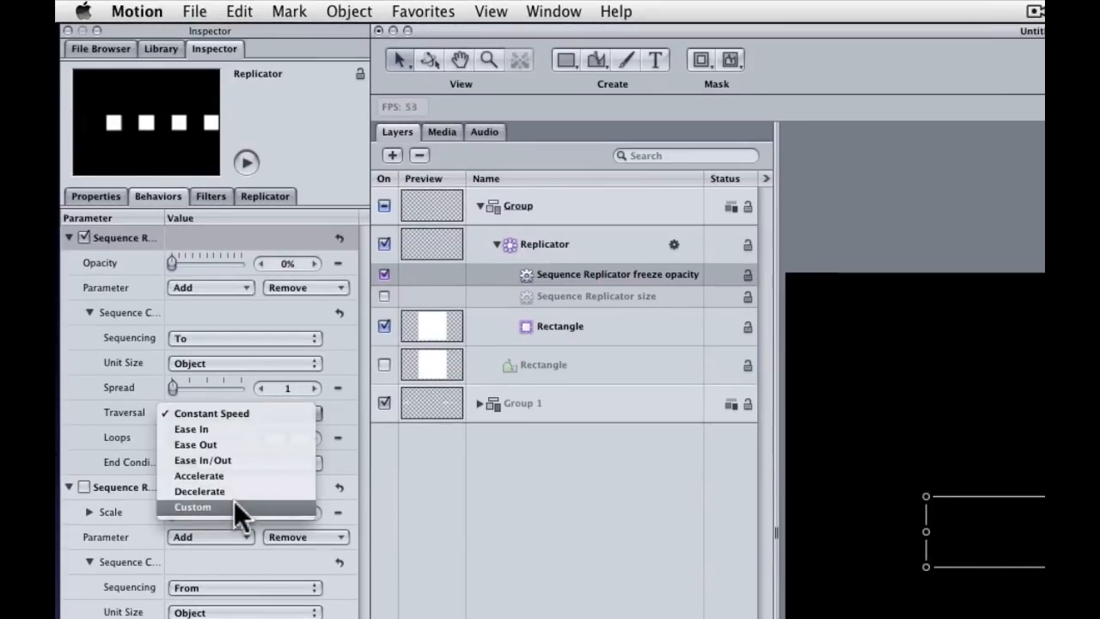
click(193, 506)
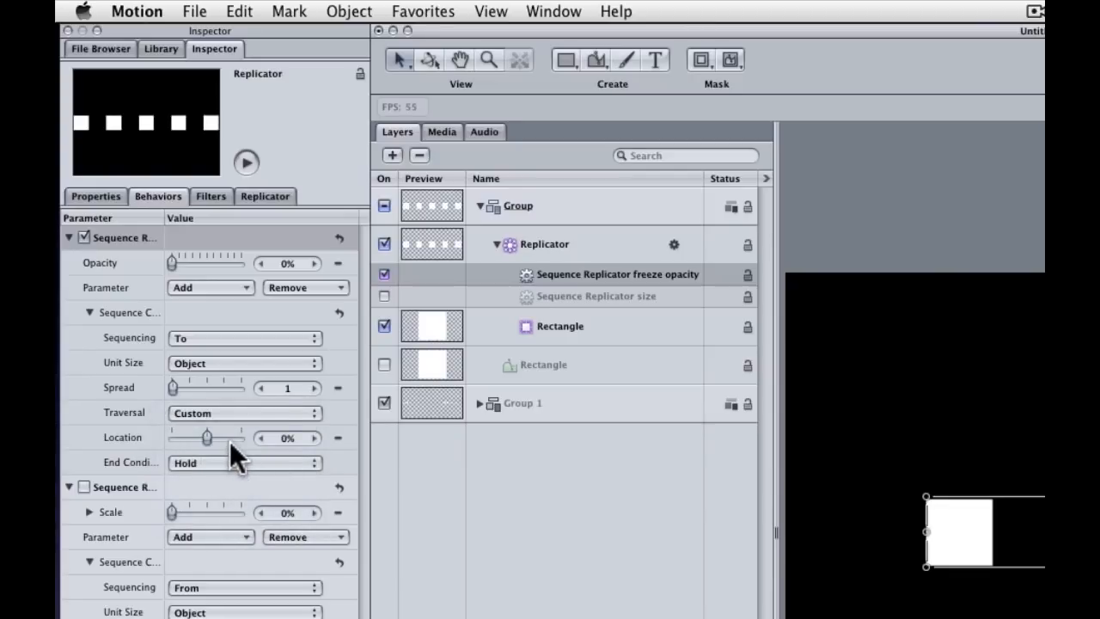
mouse_move(138, 447)
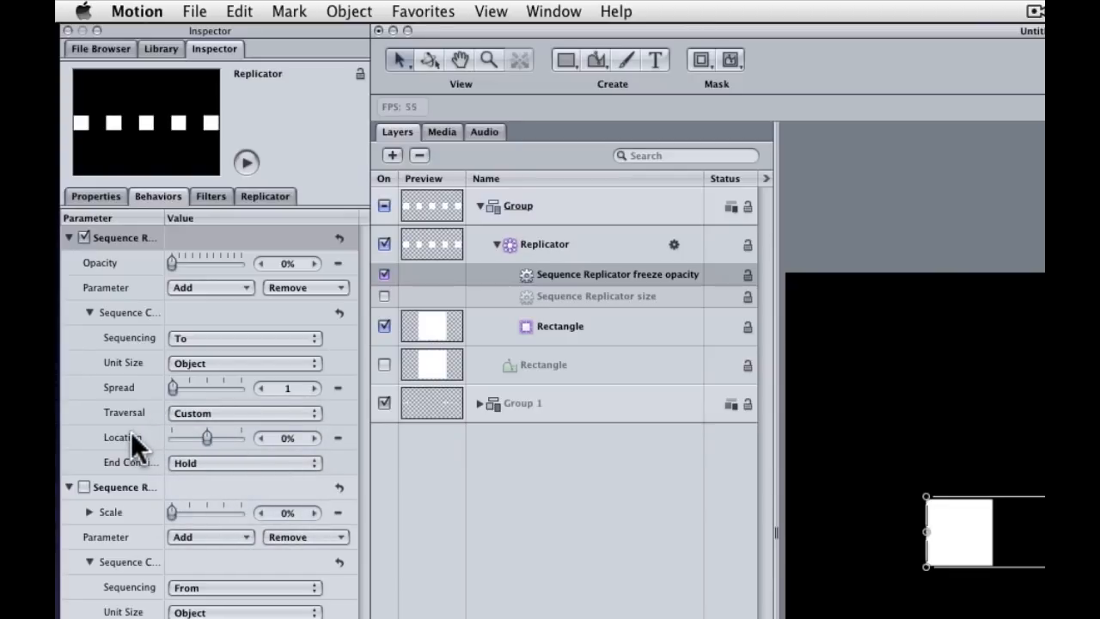
mouse_move(331, 451)
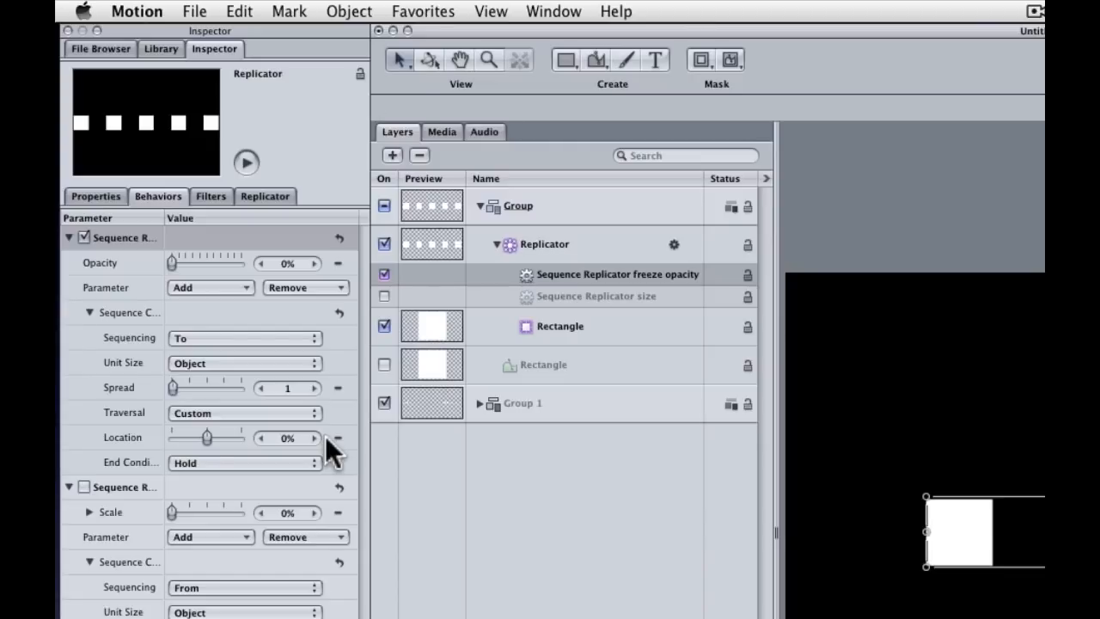
key(cmd+alt+o)
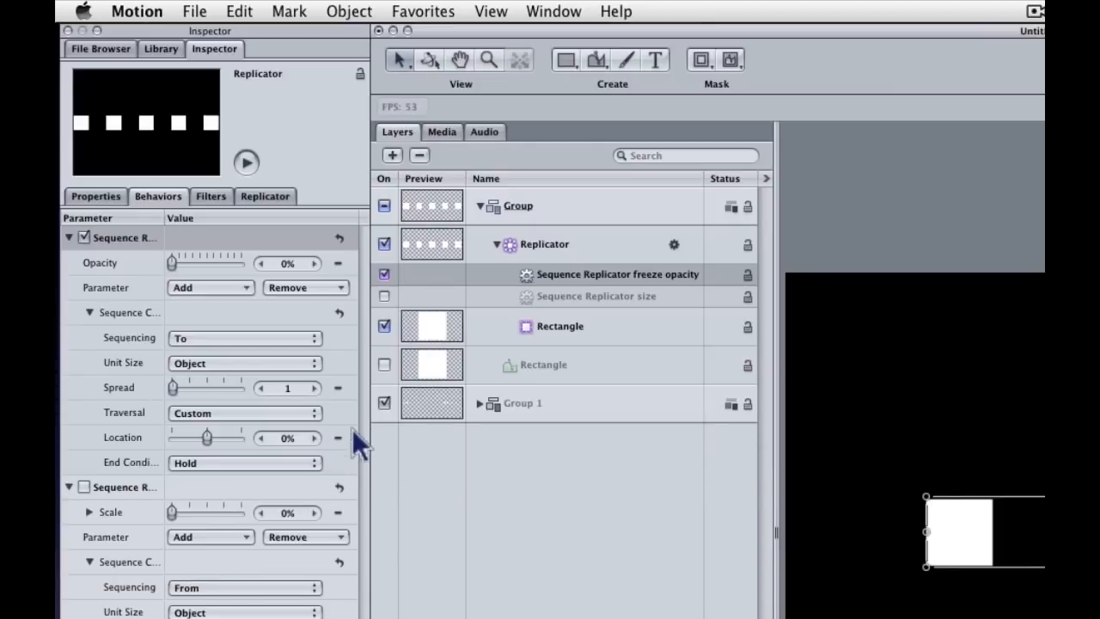
mouse_move(451, 459)
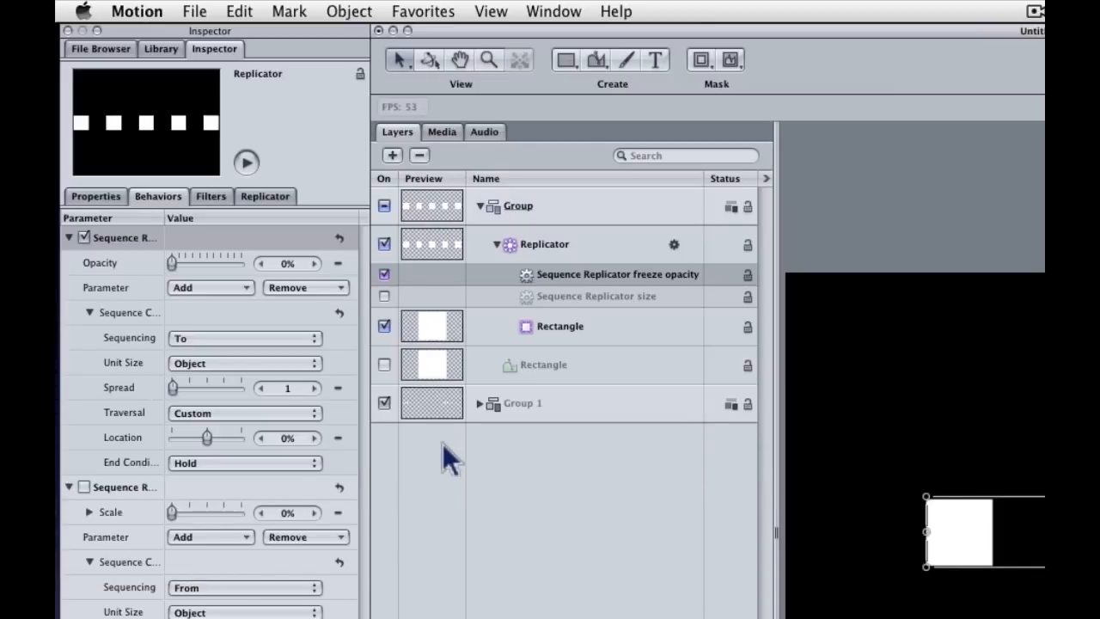
mouse_move(237, 438)
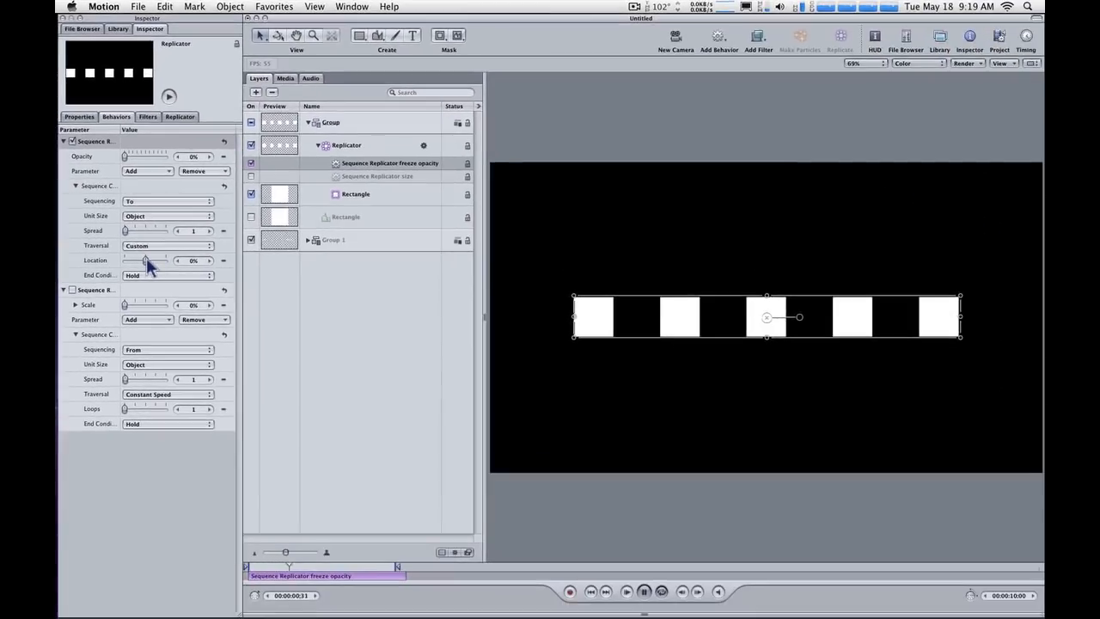
Scrub the freeze-opacity Location slider back and forth, ending near 99%
drag(134, 260, 153, 261)
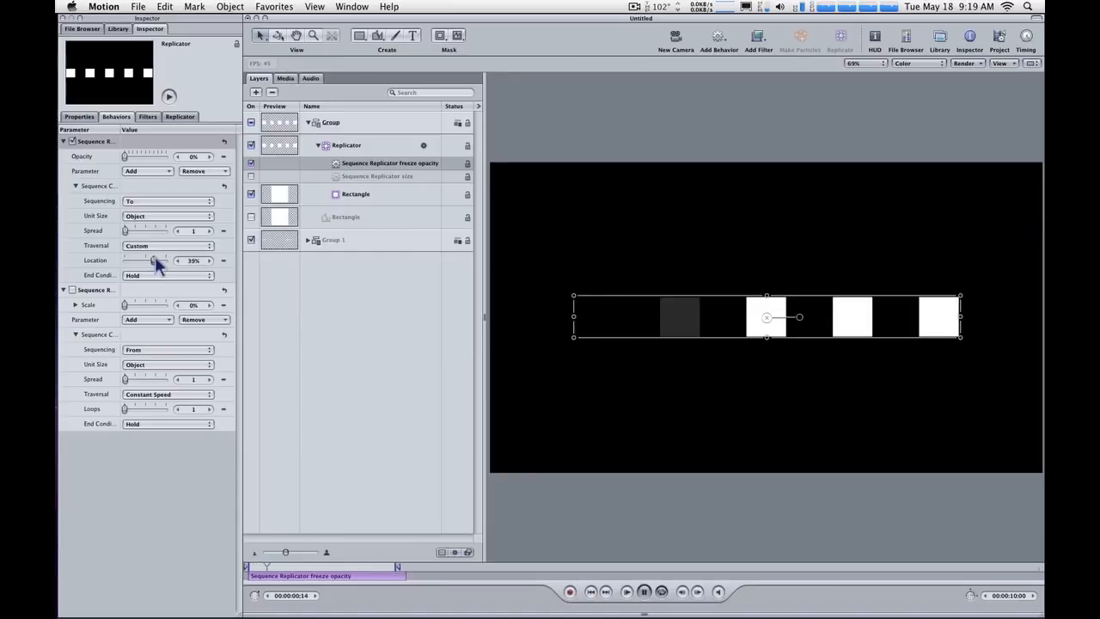
drag(153, 261, 165, 260)
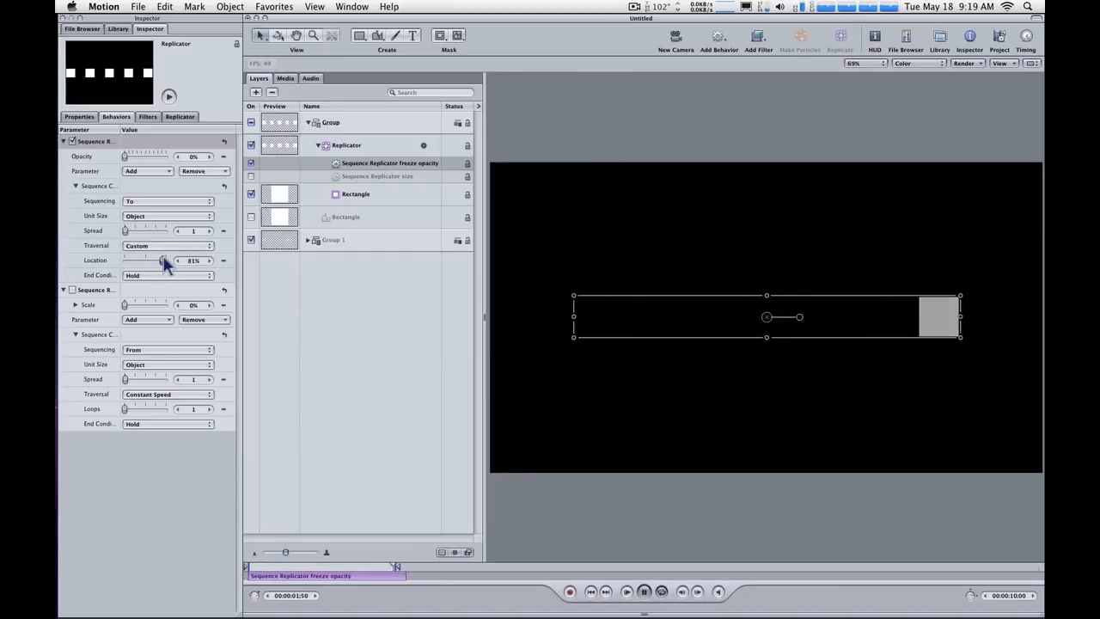
drag(164, 260, 146, 261)
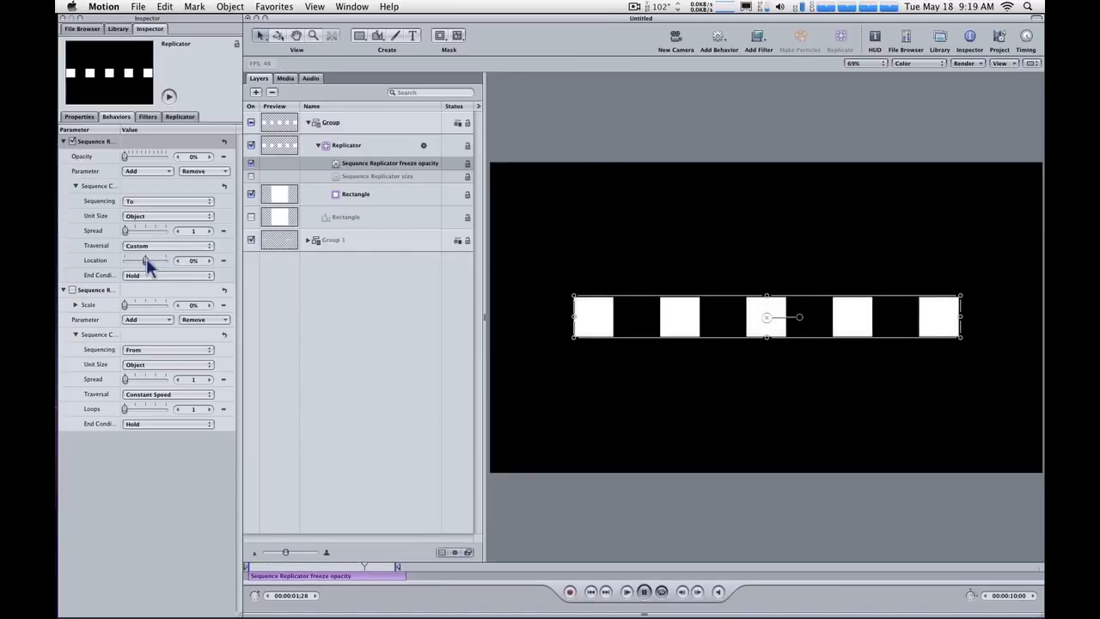
drag(137, 260, 167, 260)
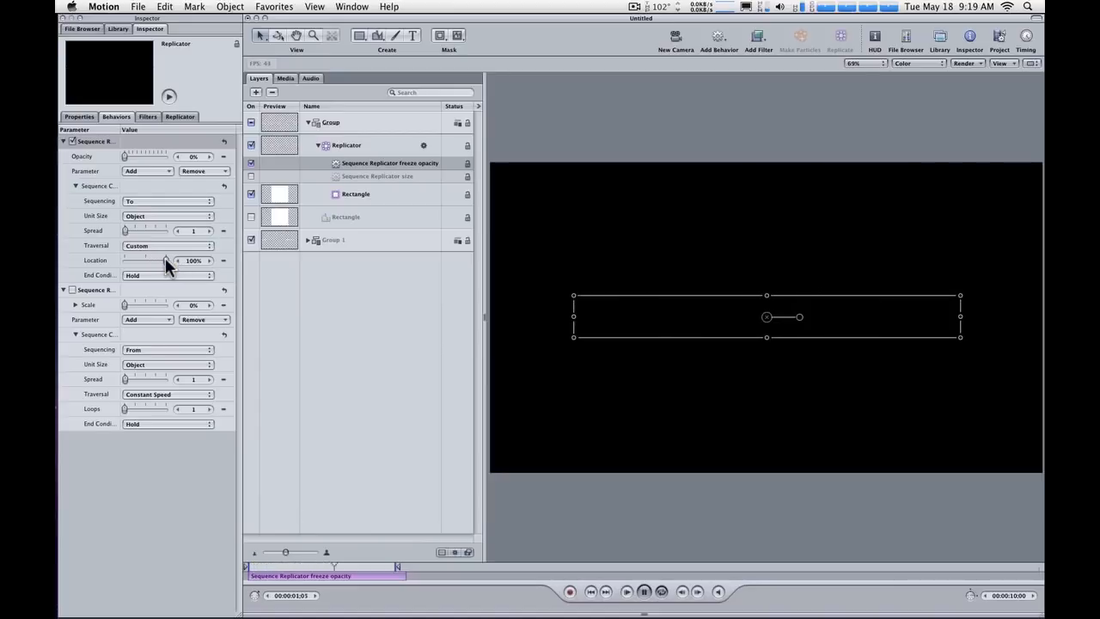
drag(164, 259, 155, 260)
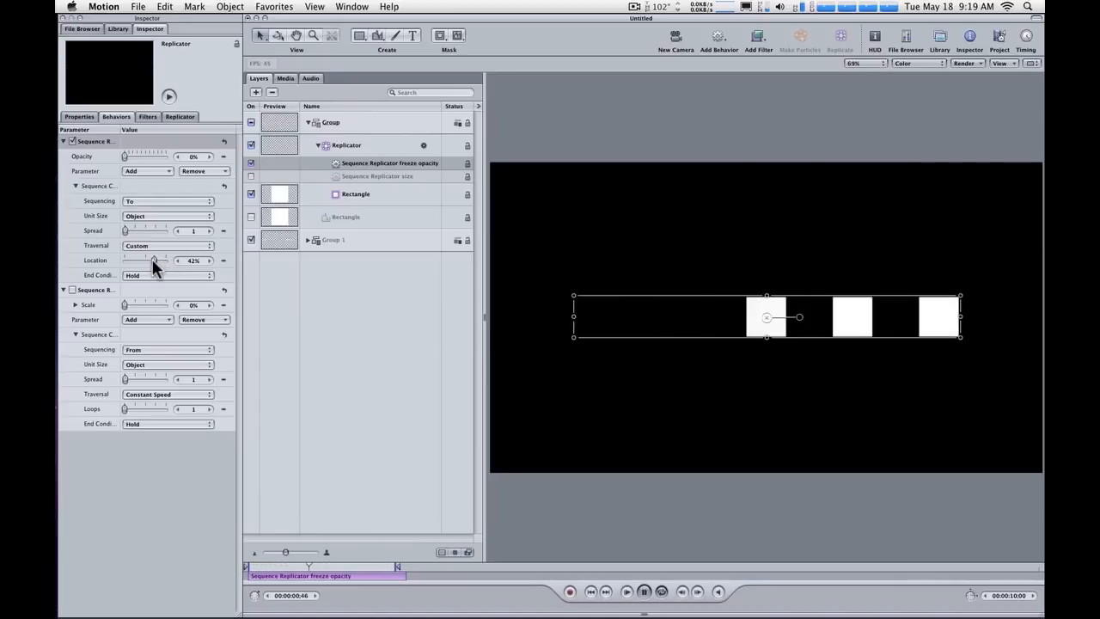
drag(146, 260, 158, 260)
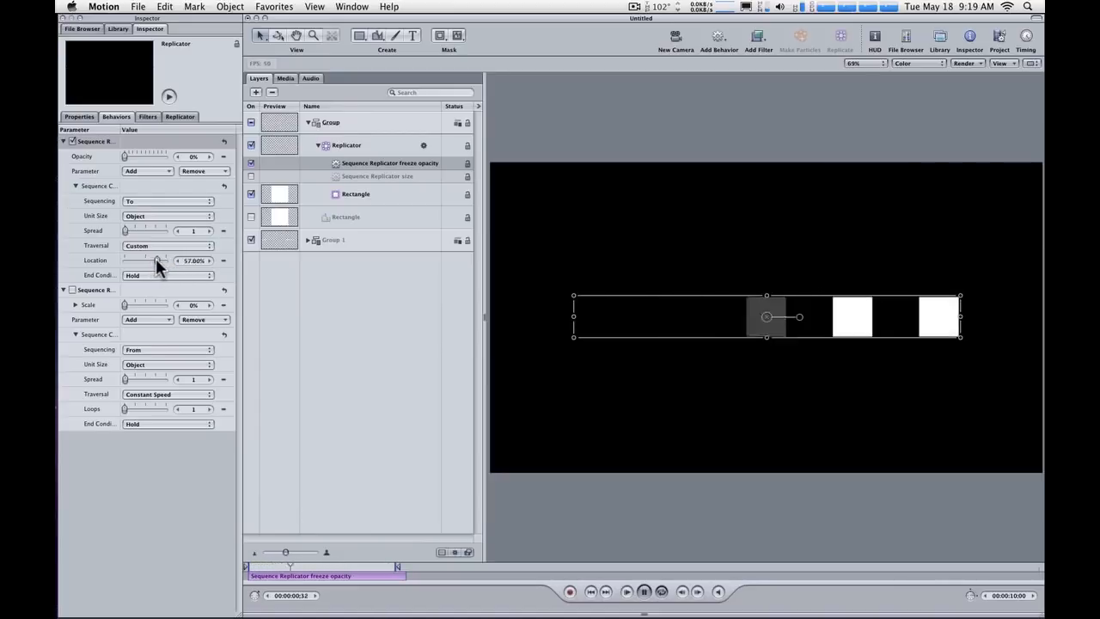
drag(156, 260, 155, 260)
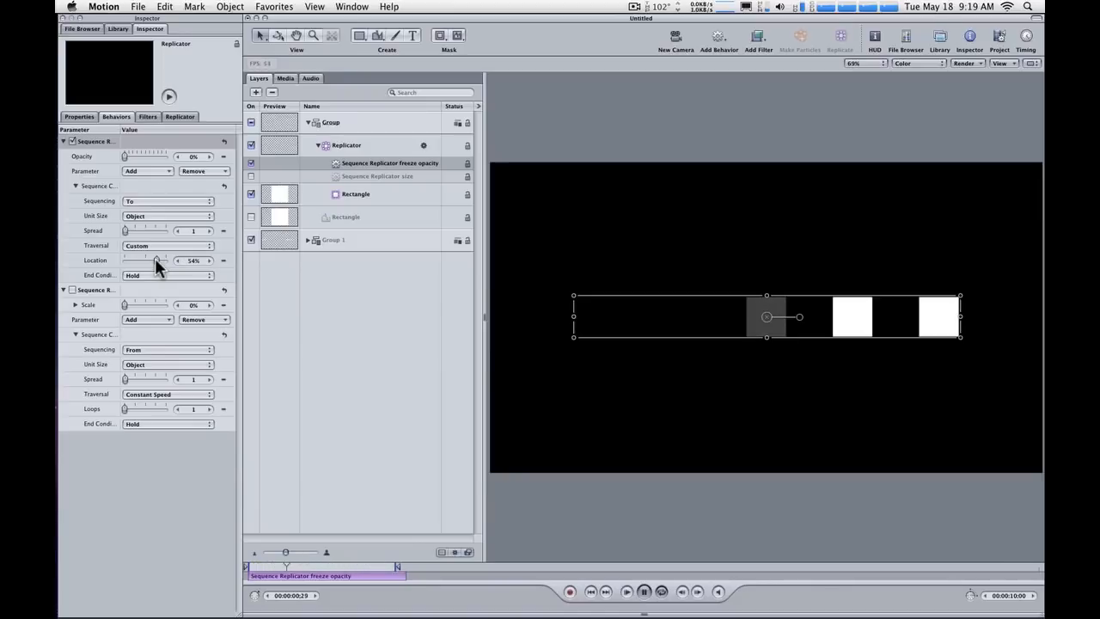
drag(155, 259, 135, 260)
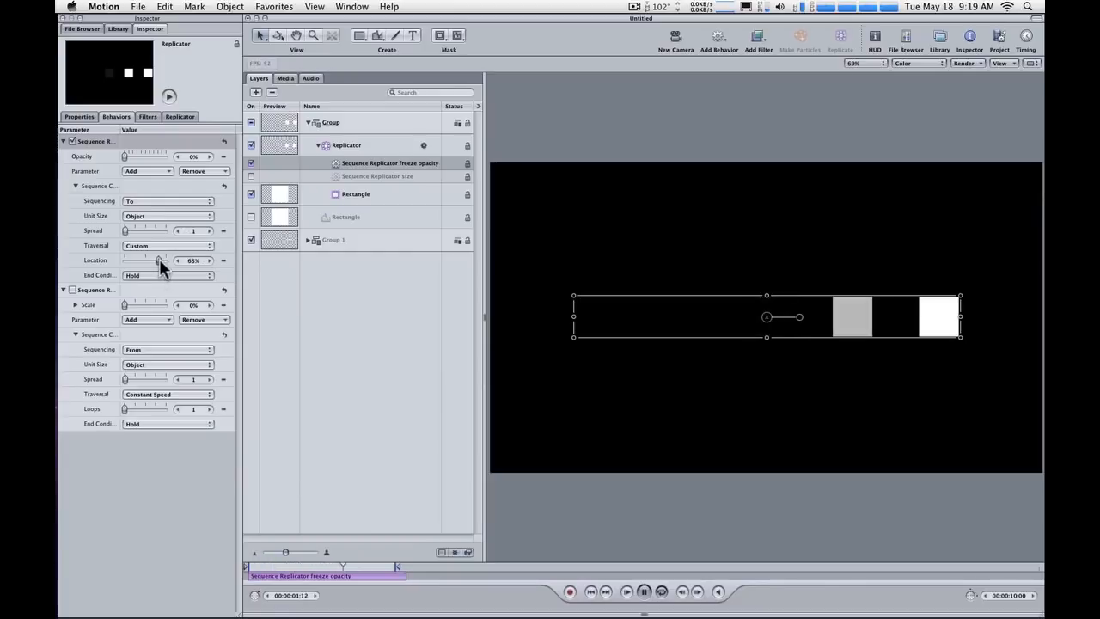
drag(159, 261, 152, 260)
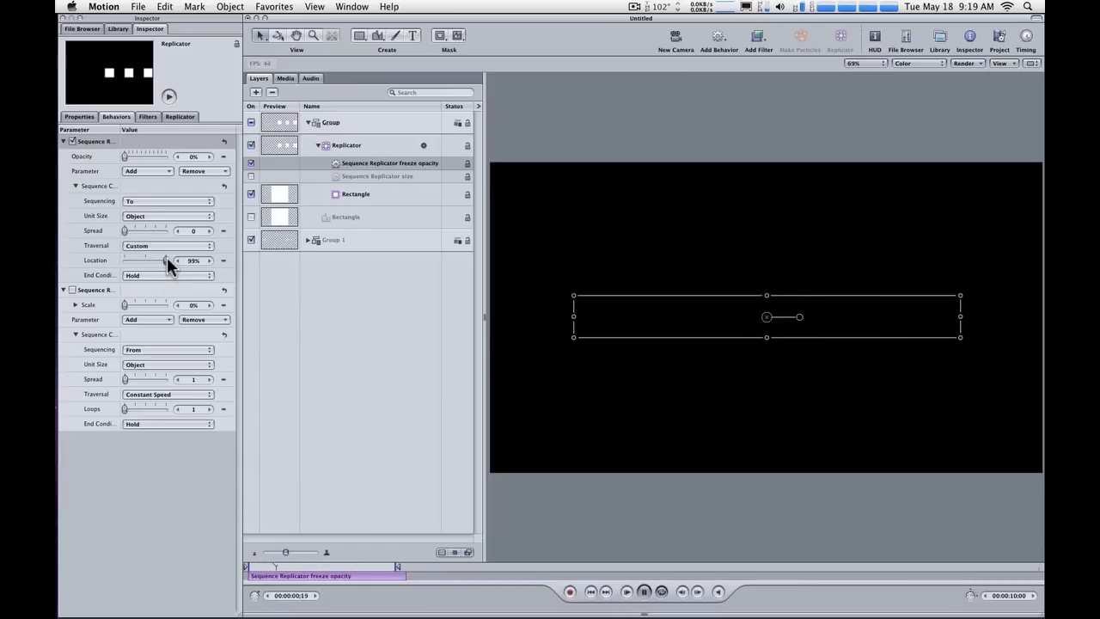
Set the freeze-opacity Spread to 3 and Location to about 39%
drag(164, 261, 148, 261)
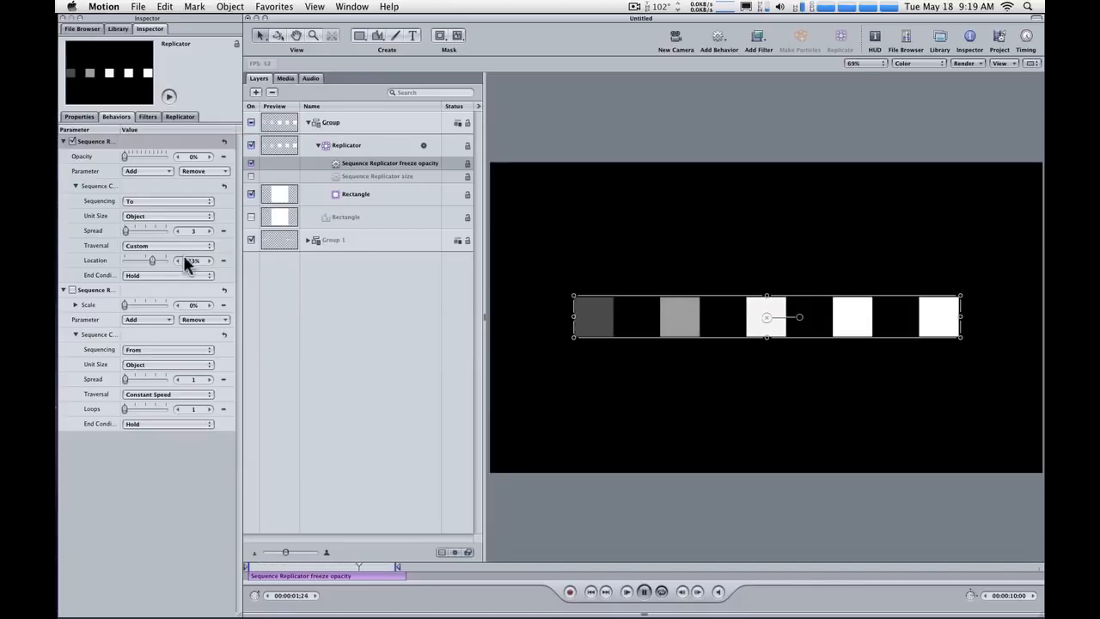
drag(157, 260, 148, 261)
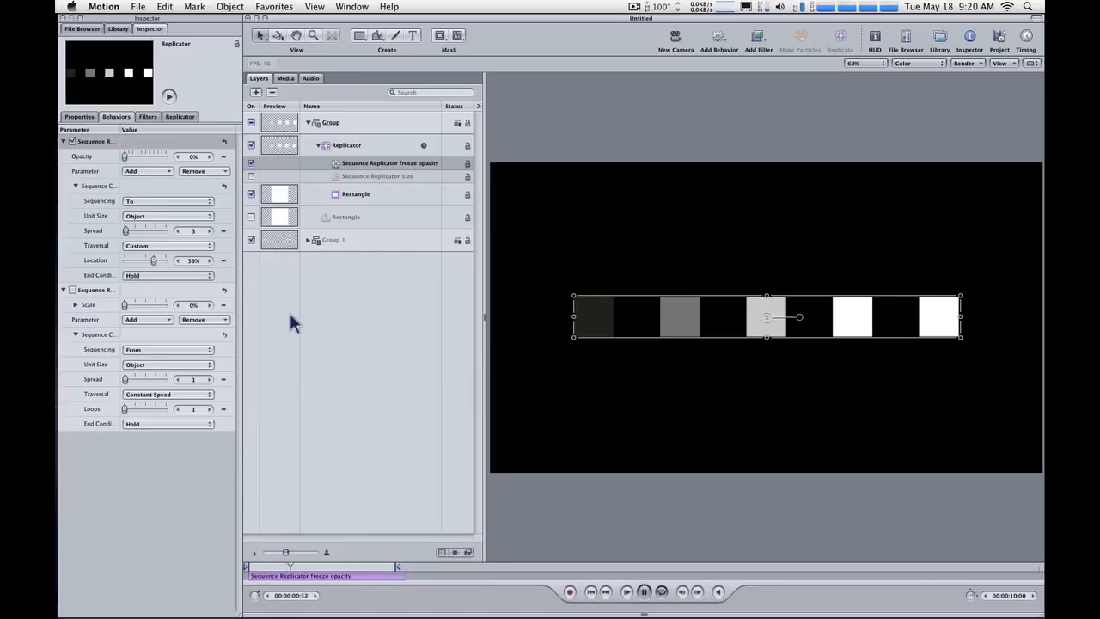
mouse_move(321, 306)
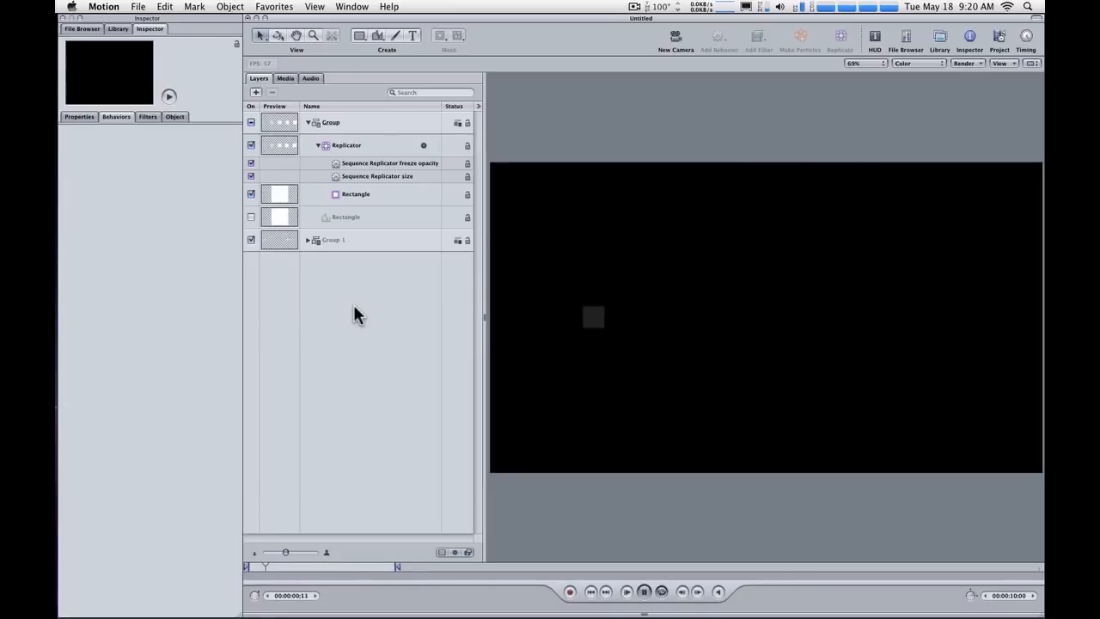
Play the animation and stop once all five squares have scaled on
click(643, 591)
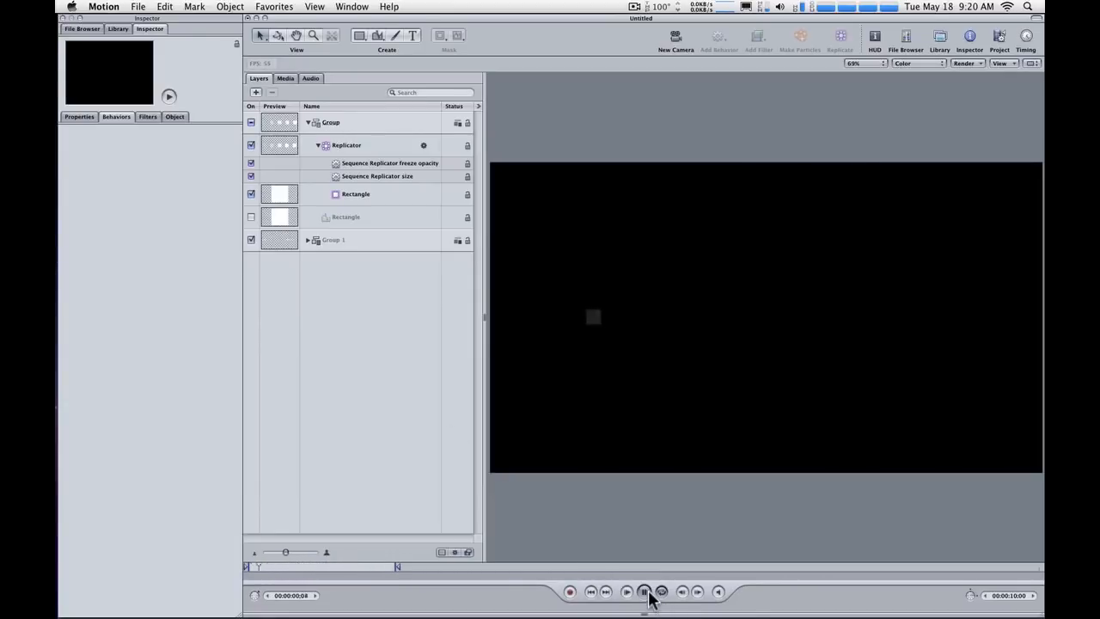
click(644, 591)
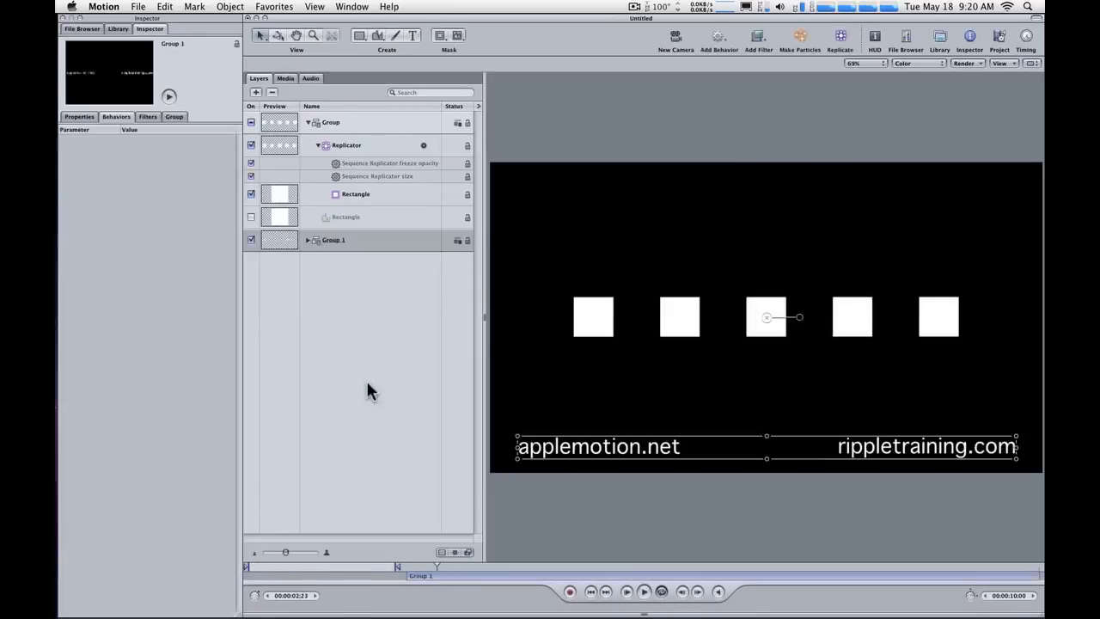